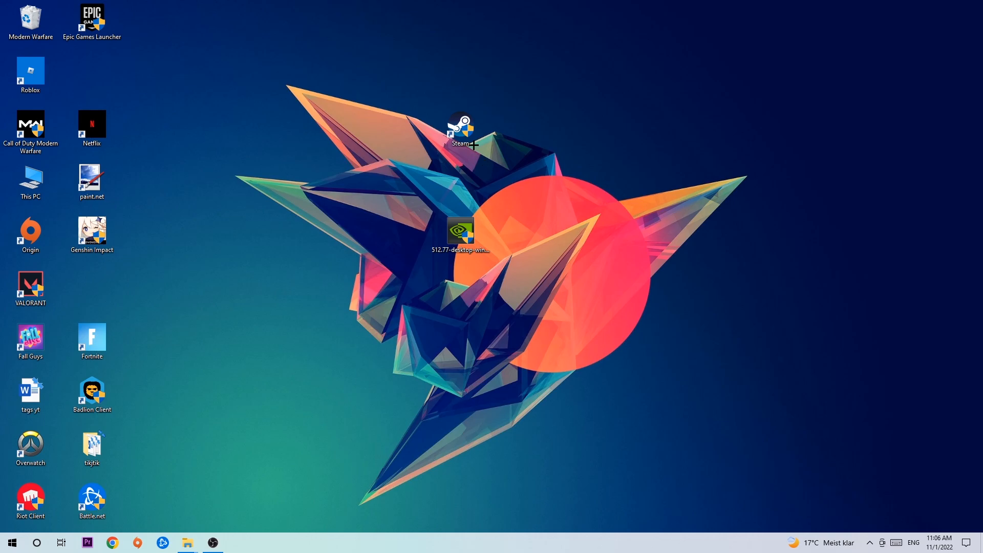
Bring up Task Manager showing the full Processes list in More details mode.
{"action": "left_click", "coordinate": [460, 234]}
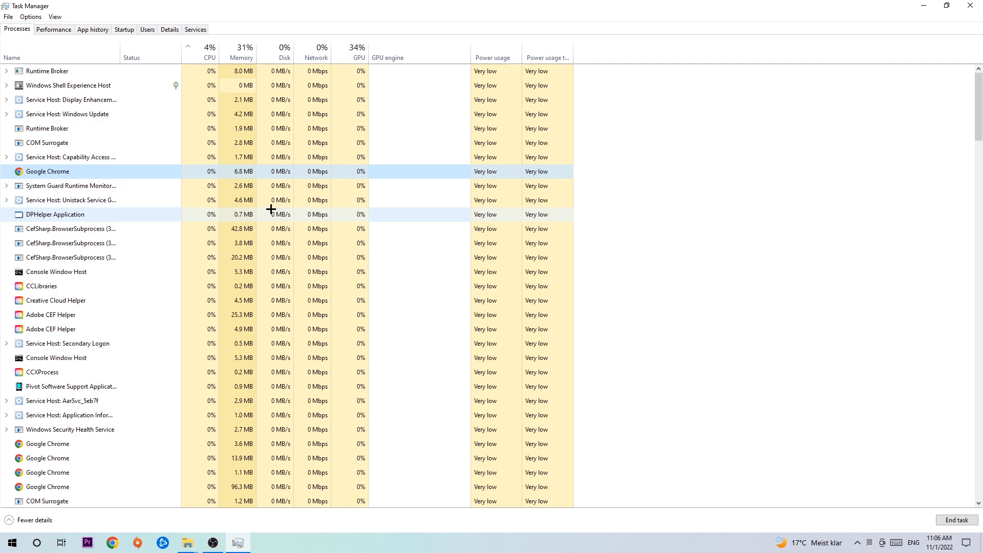
End an unneeded background process from its right-click actions and leave Task Manager.
{"action": "right_click", "coordinate": [48, 171]}
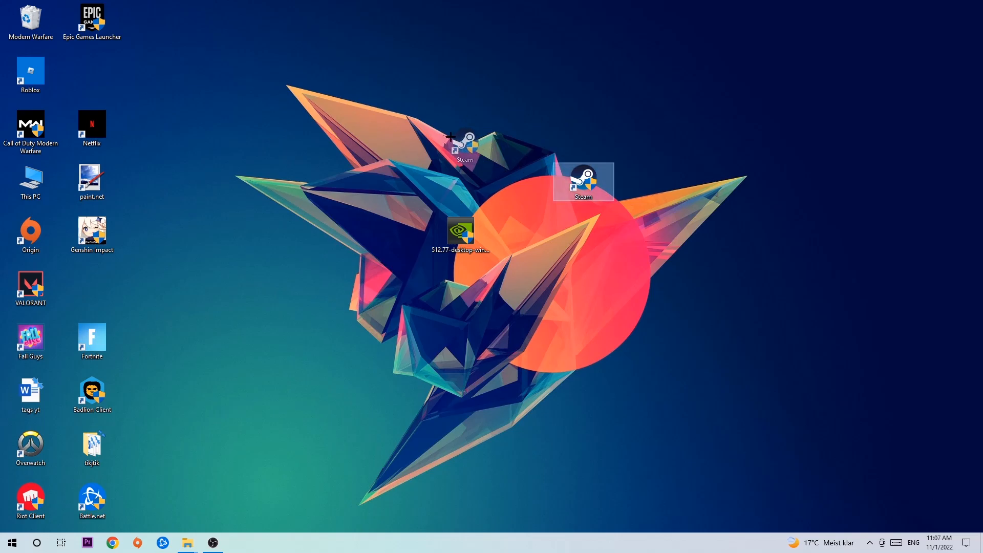
Drag the Steam desktop shortcut slightly left and bring up its context menu.
{"action": "left_click_drag", "start_coordinate": [582, 182], "coordinate": [460, 132]}
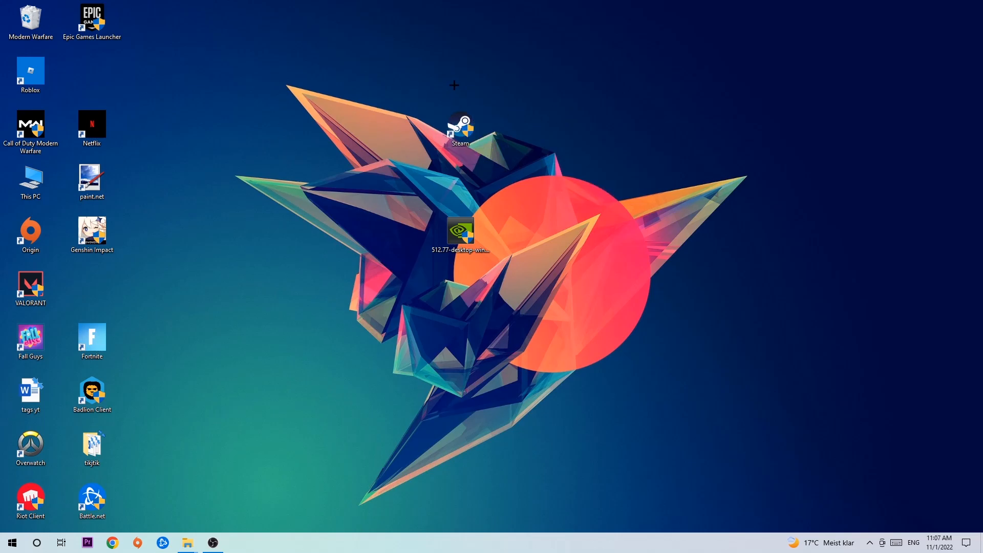
{"action": "left_click", "coordinate": [11, 543]}
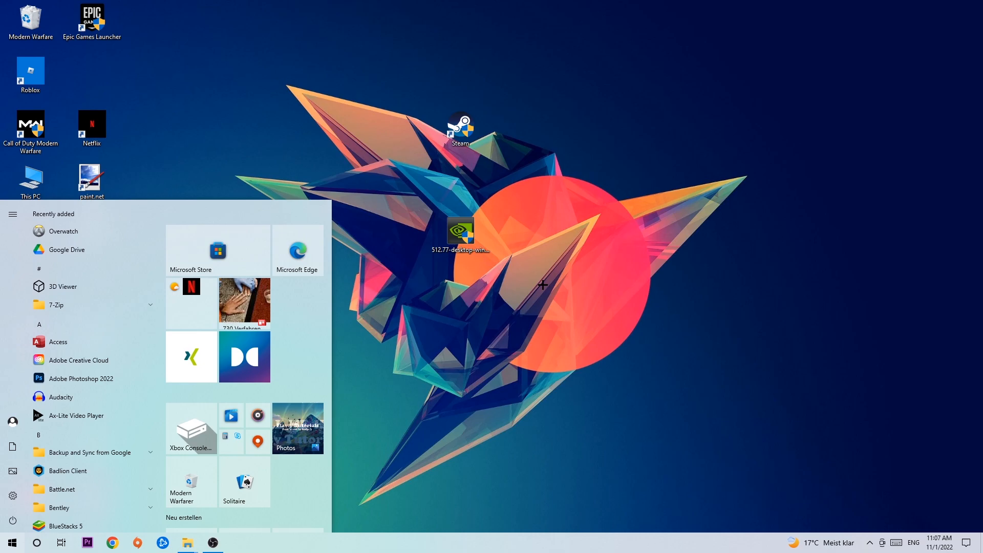
{"action": "right_click", "coordinate": [460, 125]}
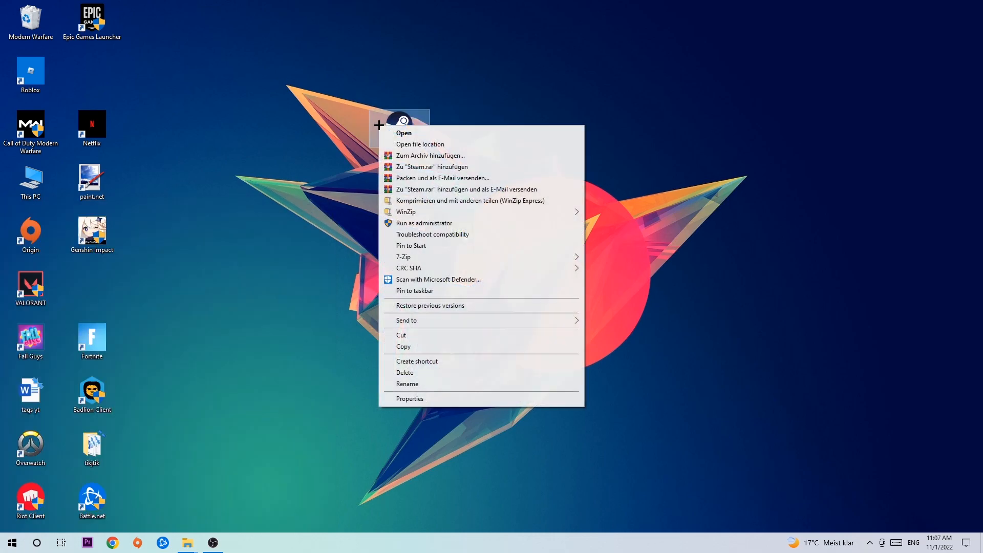
{"action": "mouse_move", "coordinate": [454, 224]}
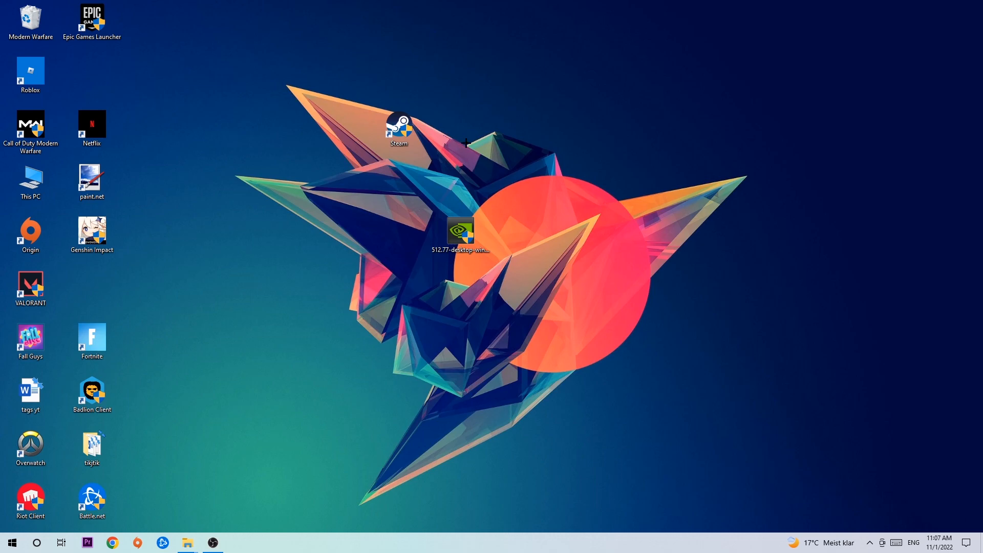
{"action": "mouse_move", "coordinate": [467, 142]}
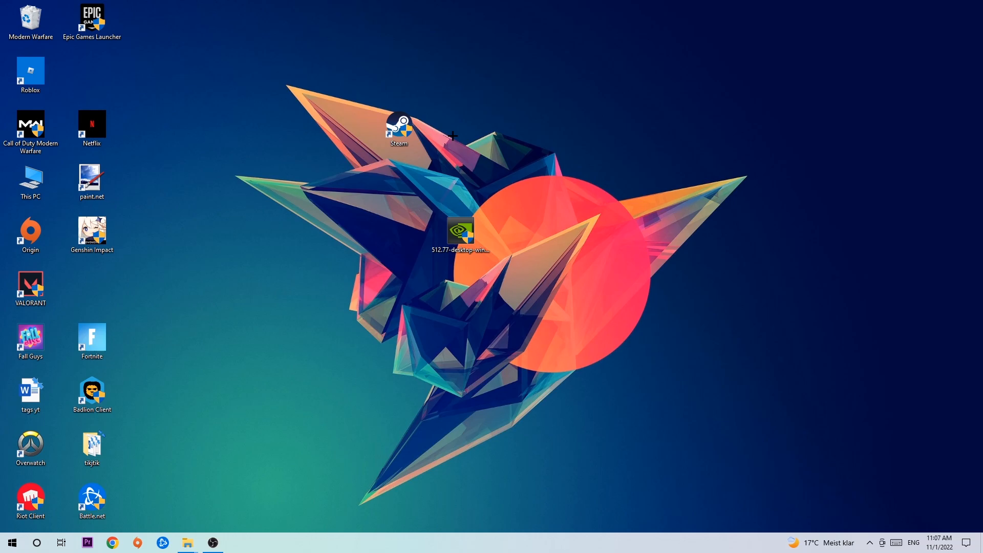
Move the Steam shortcut further left and open its Properties on the Compatibility tab.
{"action": "left_click_drag", "start_coordinate": [398, 129], "coordinate": [336, 180]}
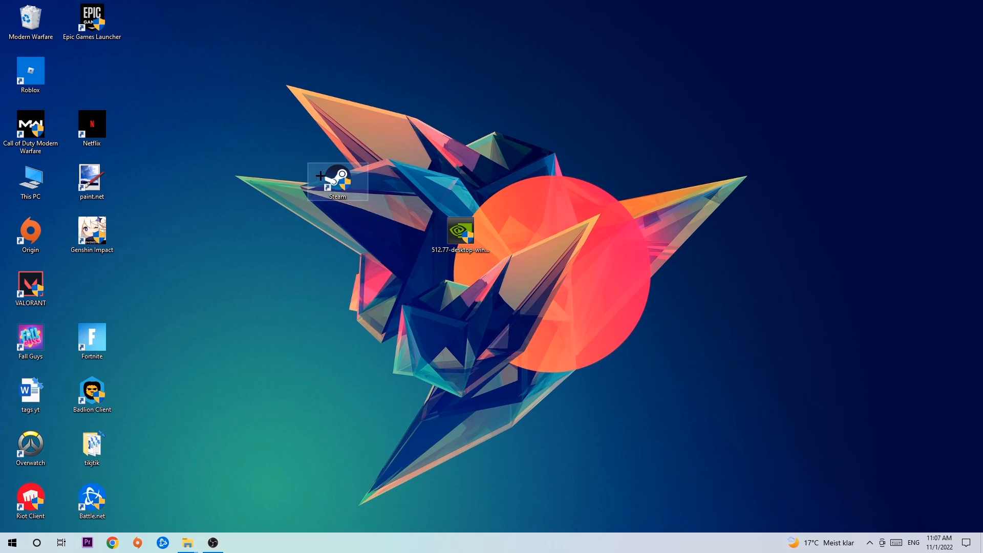
{"action": "right_click", "coordinate": [337, 181]}
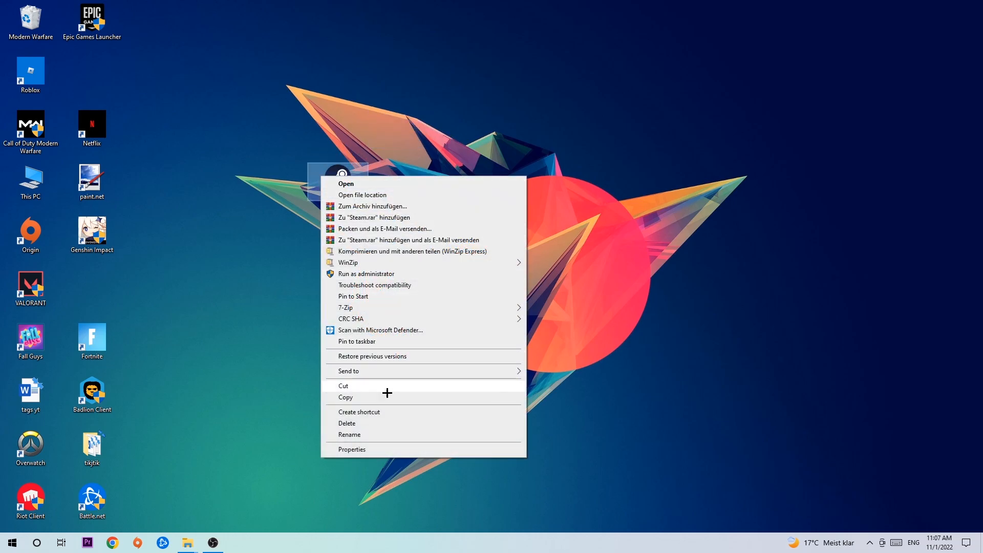
{"action": "left_click", "coordinate": [352, 448]}
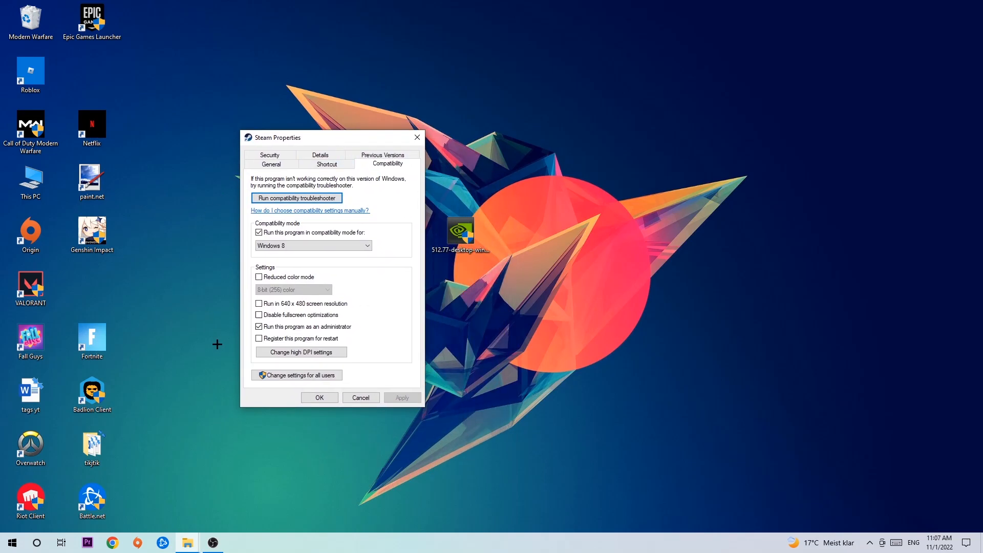
Confirm Windows 8 compatibility mode with Run as administrator for the Steam shortcut.
{"action": "left_click", "coordinate": [312, 245]}
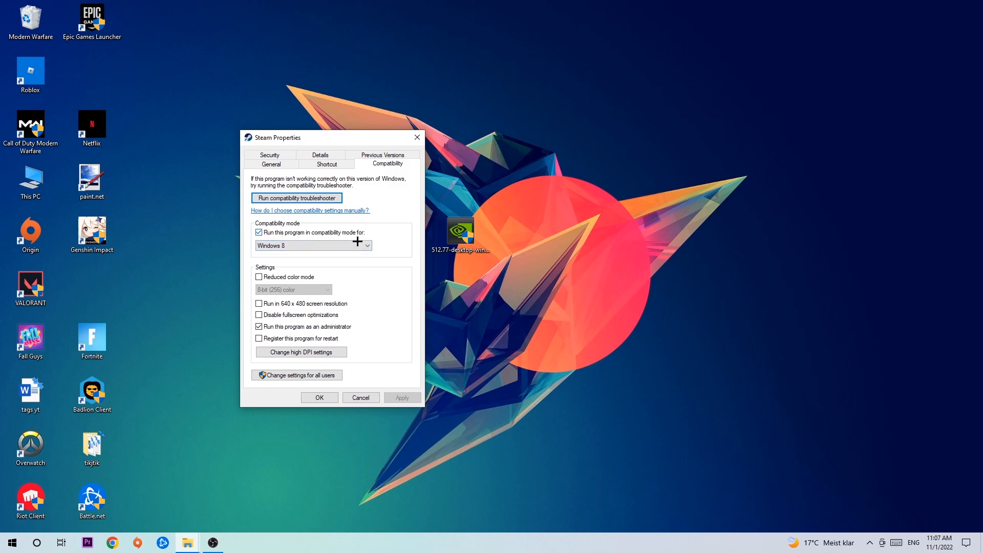
{"action": "mouse_move", "coordinate": [319, 322]}
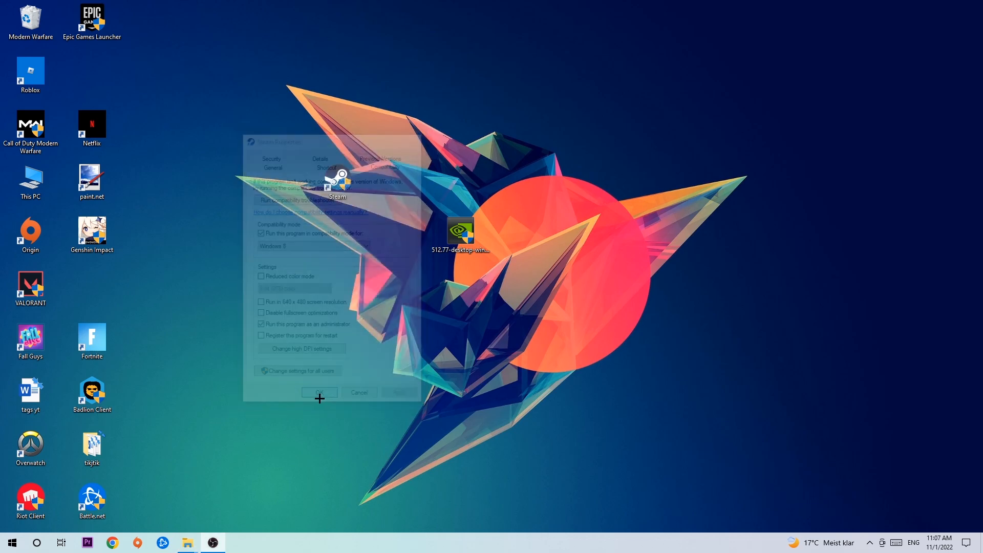
{"action": "left_click", "coordinate": [319, 392]}
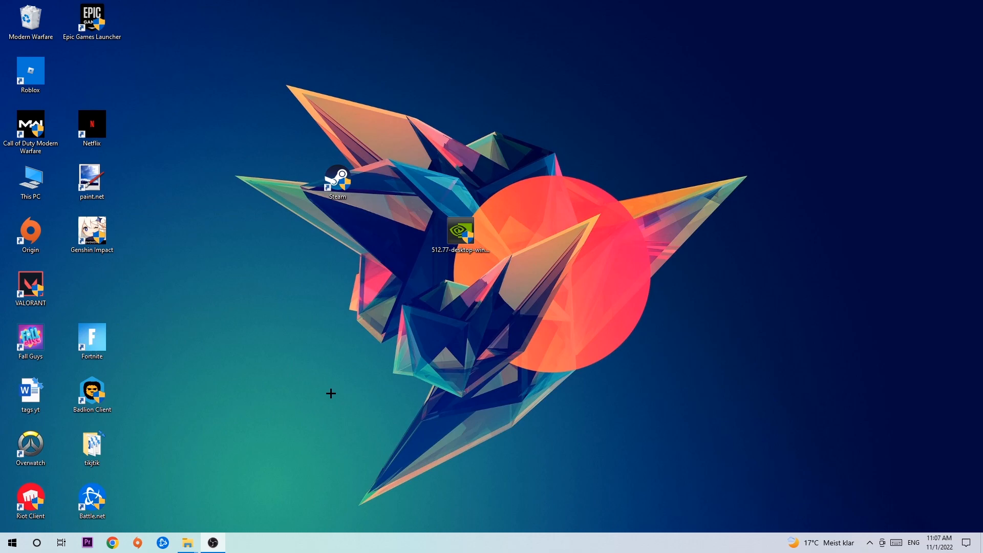
{"action": "mouse_move", "coordinate": [339, 275]}
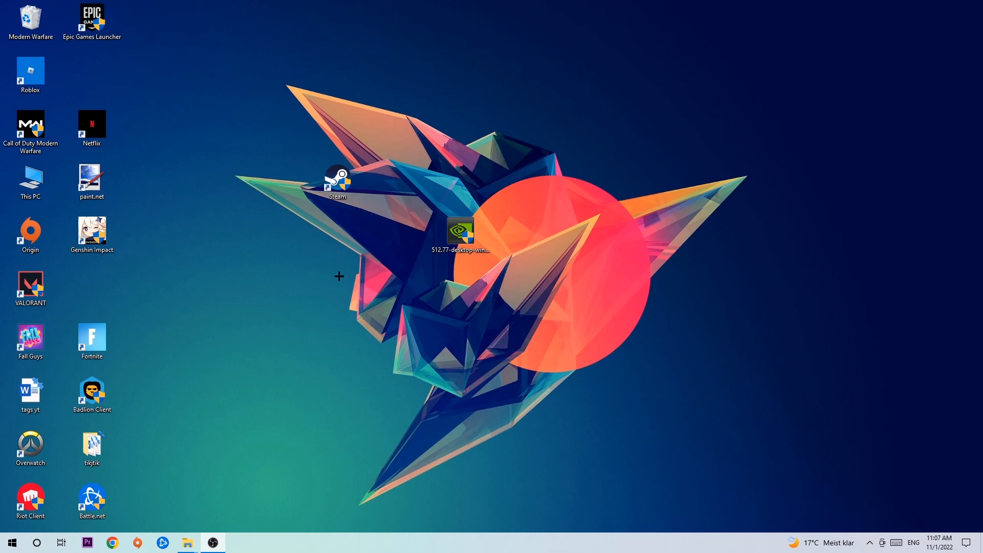